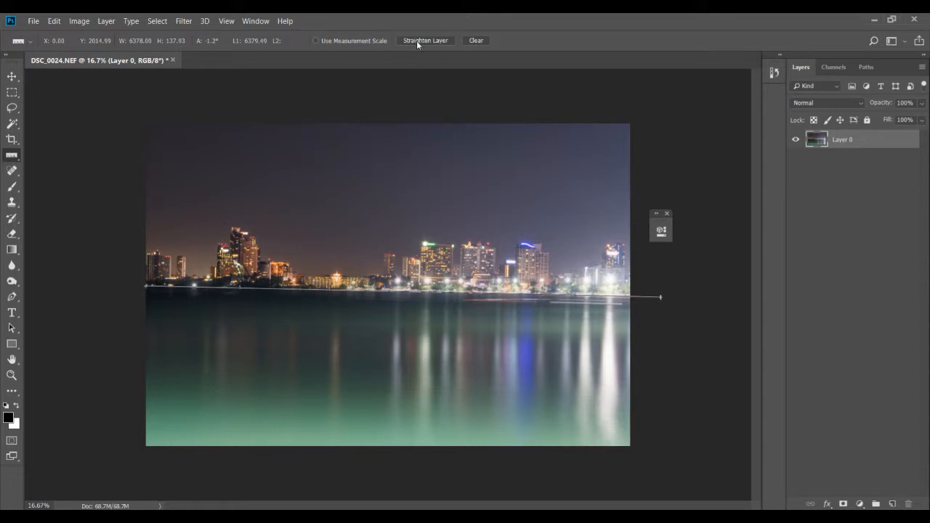
# - Straighten the layer along the horizon line measured with the Ruler tool
pyautogui.click(424, 41)
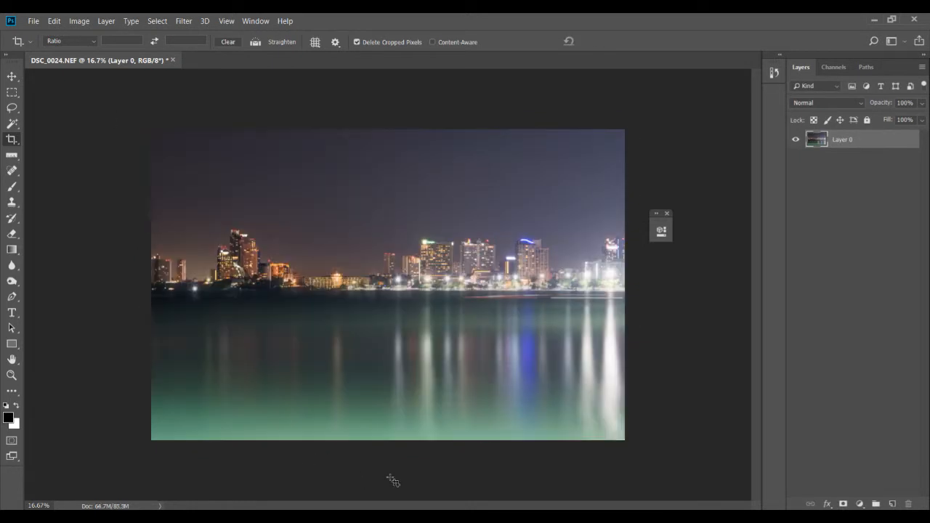
# - Switch to the Crop tool to trim the empty corners left by the rotation
pyautogui.click(11, 139)
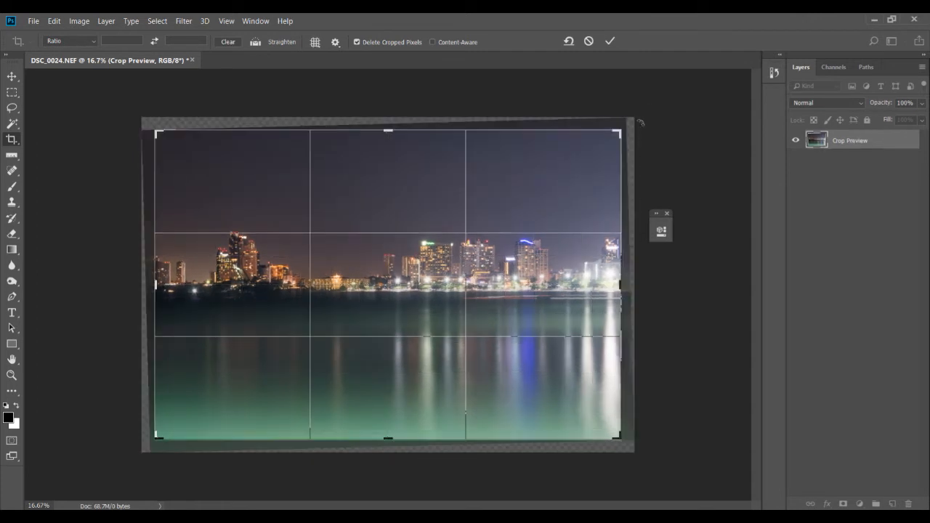